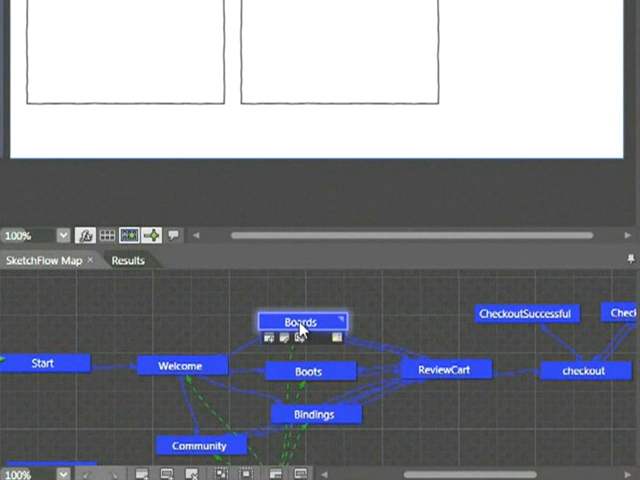
mouse_move(408, 300)
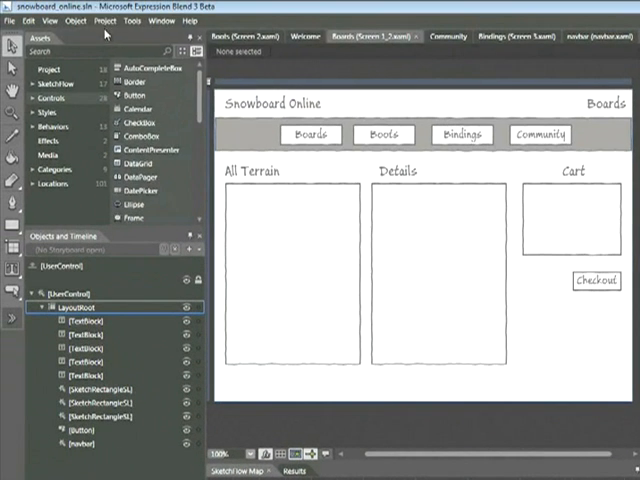
Run the SketchFlow project so the prototype launches in the browser
click(108, 20)
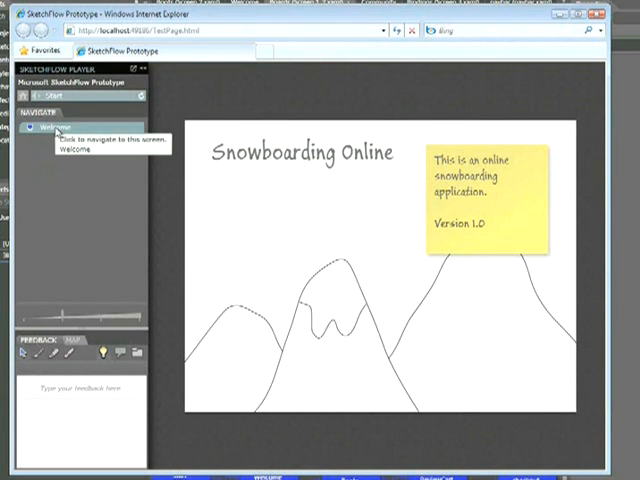
Go to the Boards screen in the running prototype to try its Checkout button
click(48, 128)
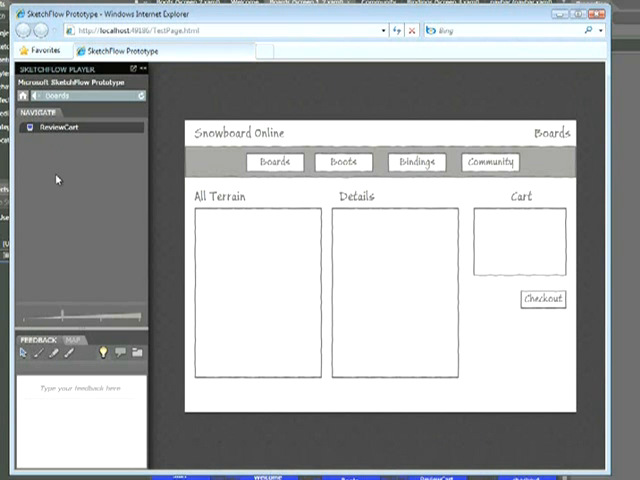
mouse_move(512, 324)
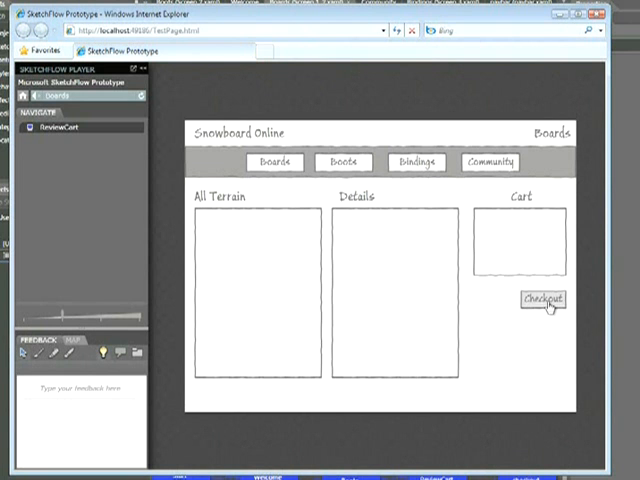
mouse_move(548, 322)
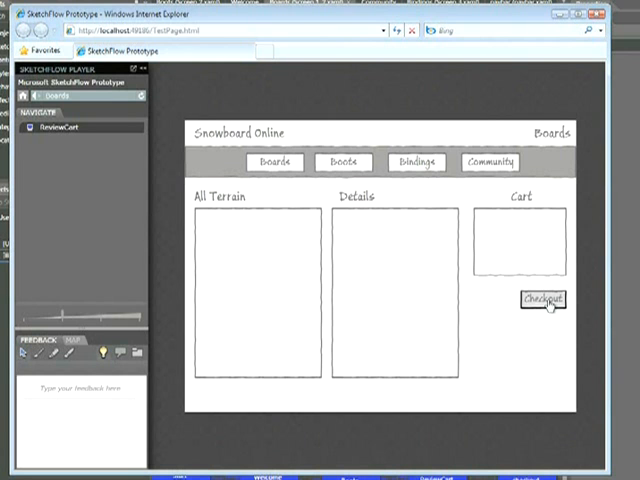
mouse_move(522, 358)
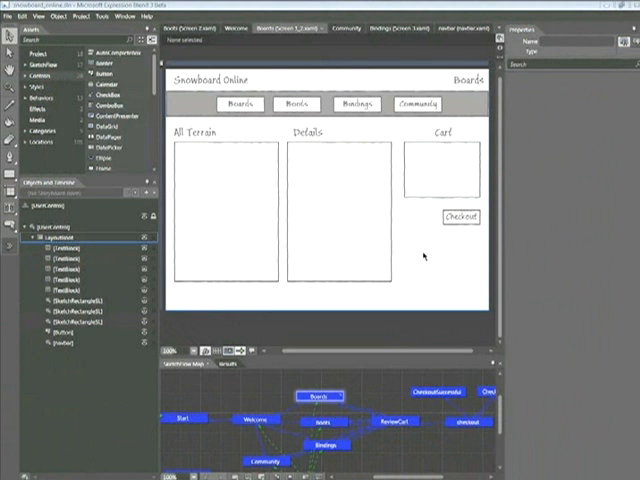
mouse_move(452, 252)
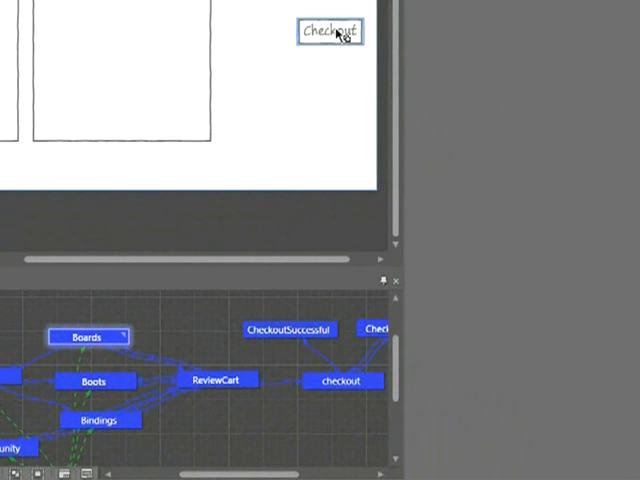
Link the cart's Checkout button so it navigates to the checkout screen
right_click(328, 32)
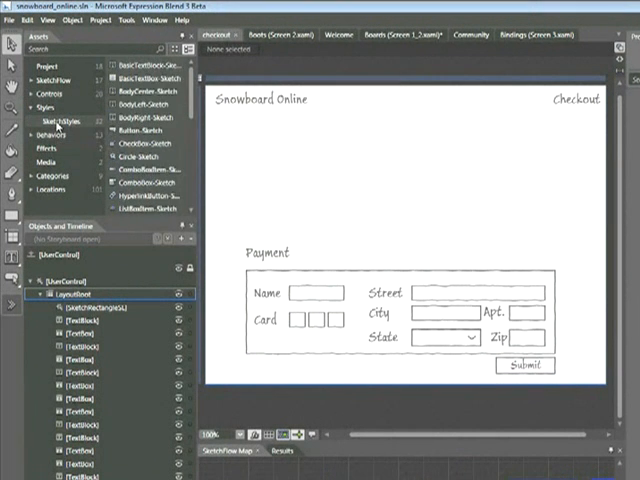
mouse_move(136, 132)
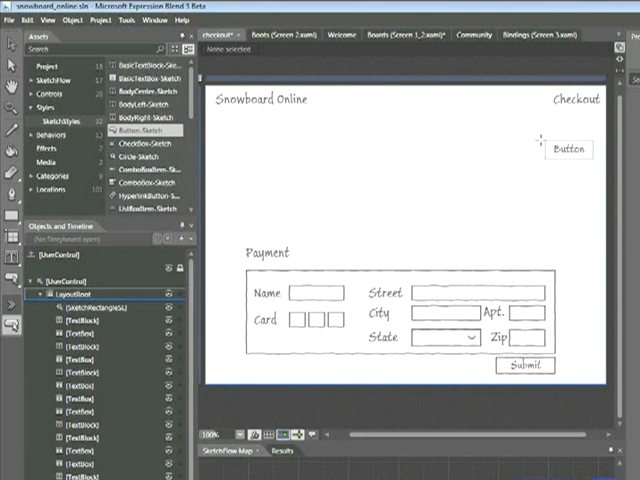
Add a button labeled Back in the Checkout screen's top-right corner that navigates back
click(568, 148)
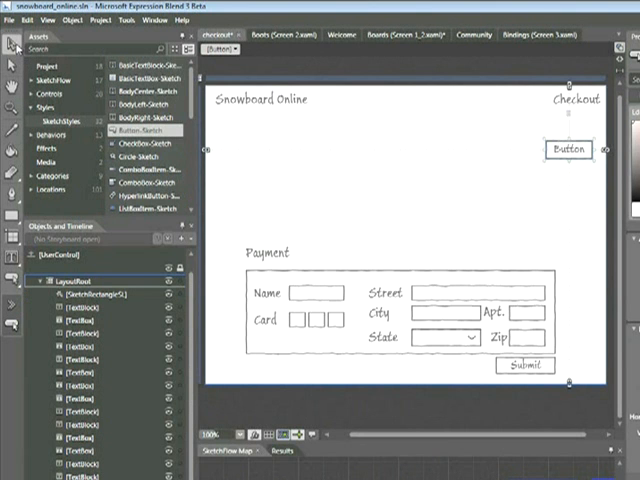
mouse_move(578, 156)
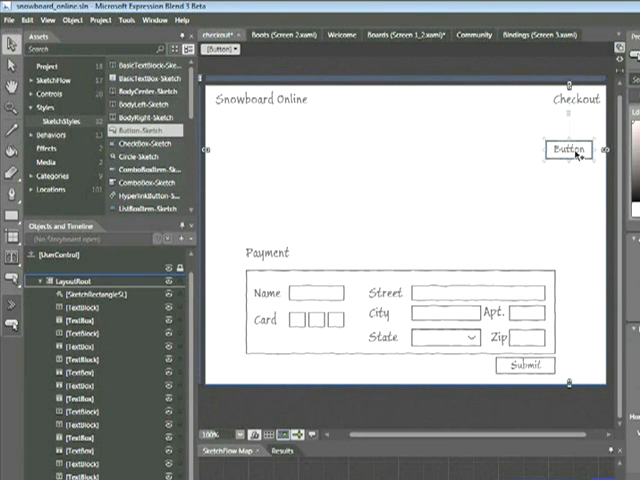
click(570, 148)
text(Back)
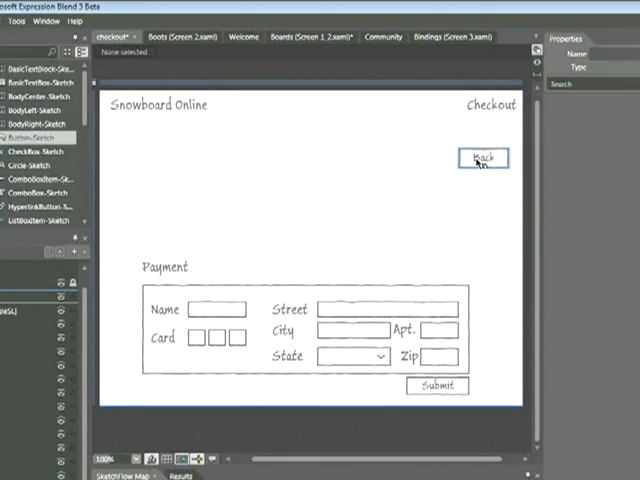
right_click(484, 162)
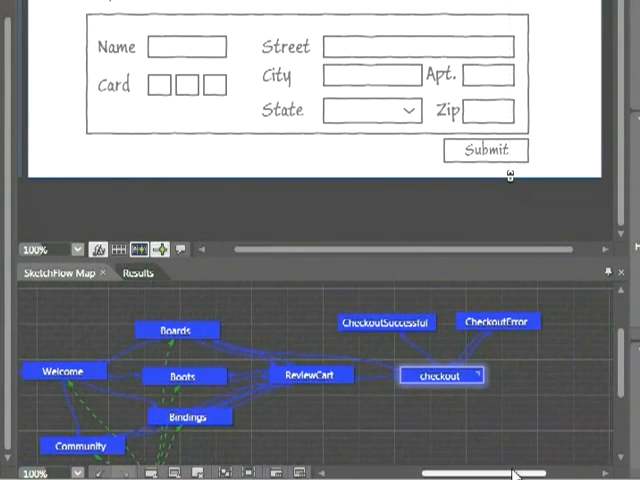
mouse_move(568, 408)
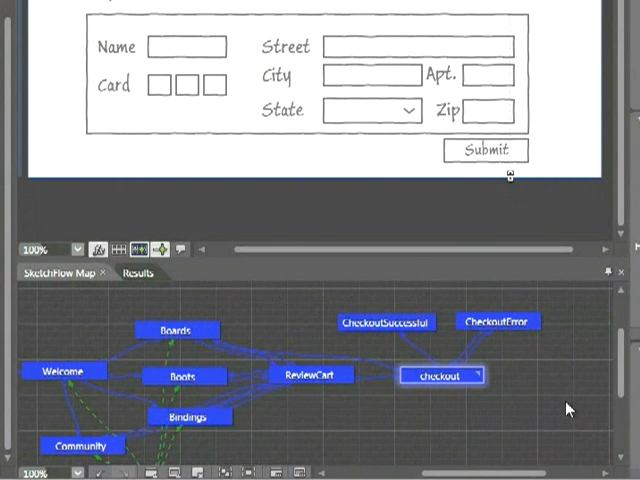
mouse_move(484, 438)
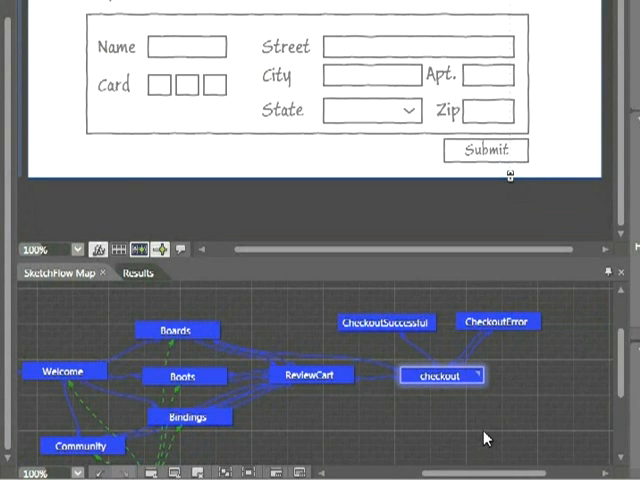
mouse_move(482, 440)
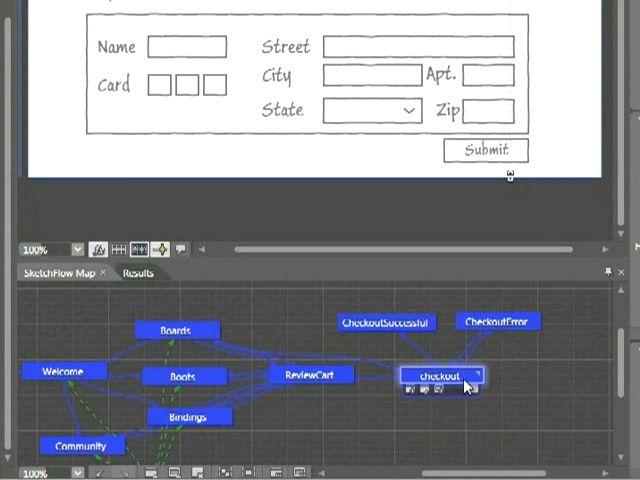
mouse_move(450, 384)
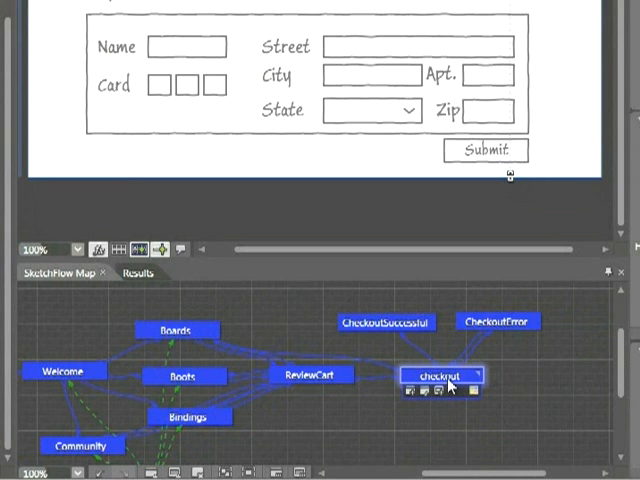
Add a CheckoutError screen beside CheckoutSuccessful on the flow map
click(386, 320)
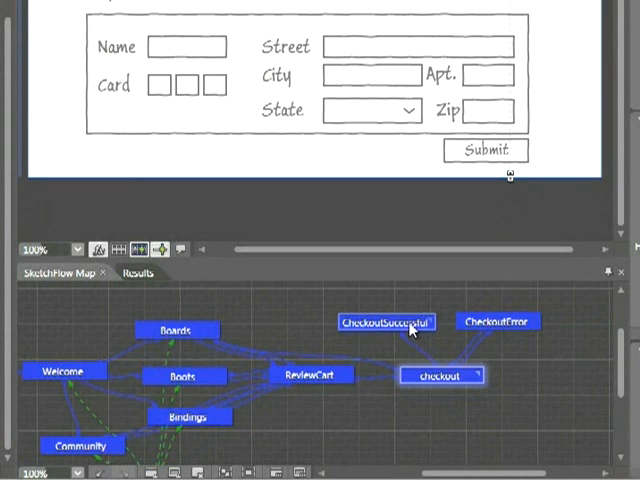
click(384, 320)
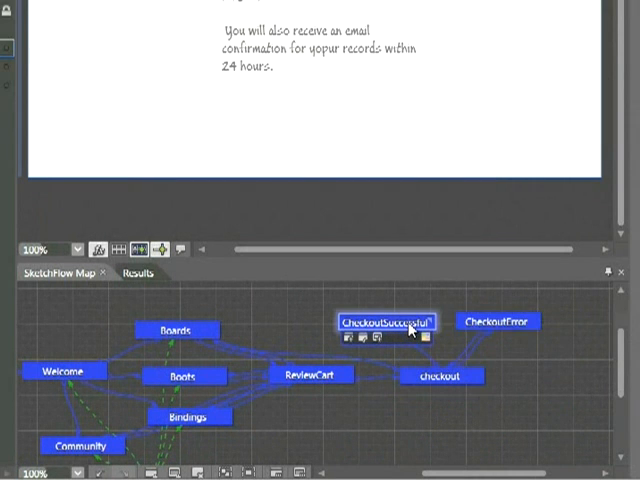
click(390, 322)
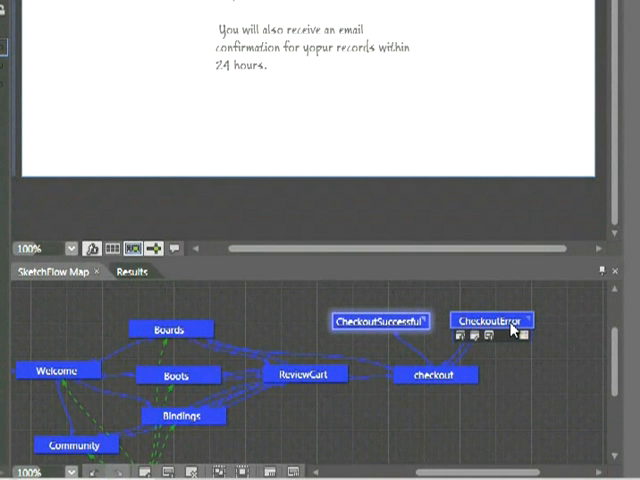
mouse_move(510, 328)
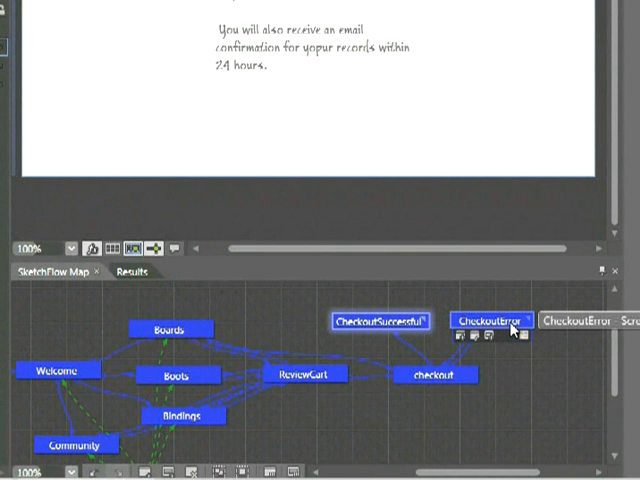
click(490, 320)
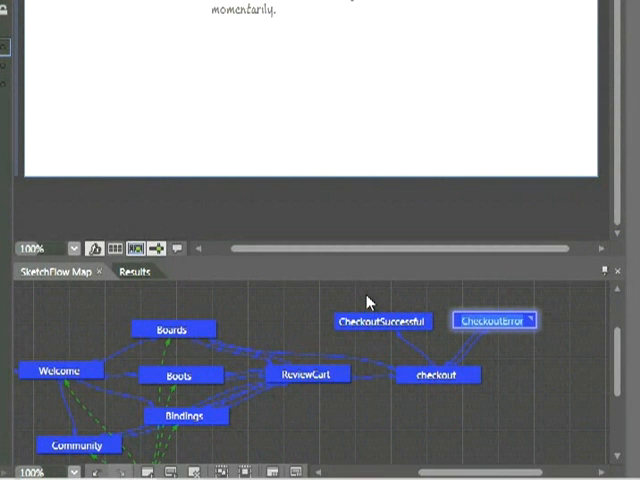
Tag CheckoutSuccessful violet and CheckoutError red, then rerun the prototype
click(382, 320)
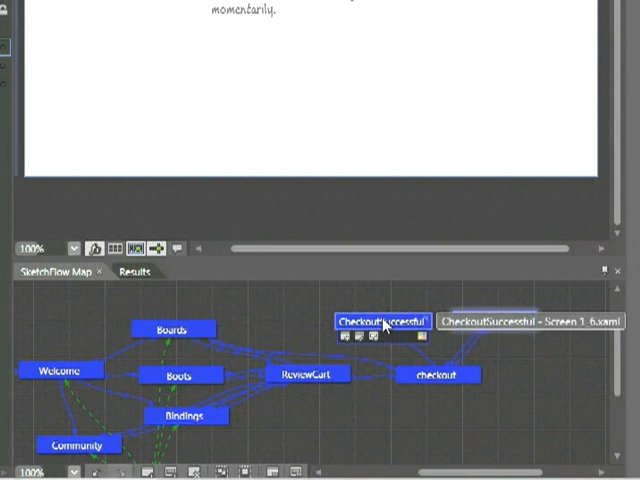
right_click(382, 322)
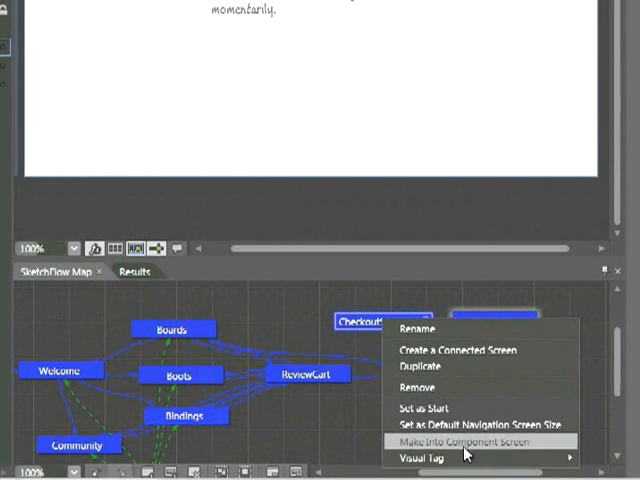
mouse_move(424, 456)
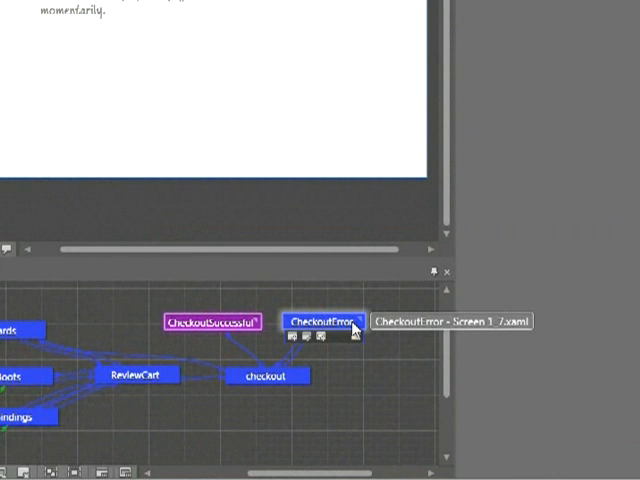
right_click(324, 320)
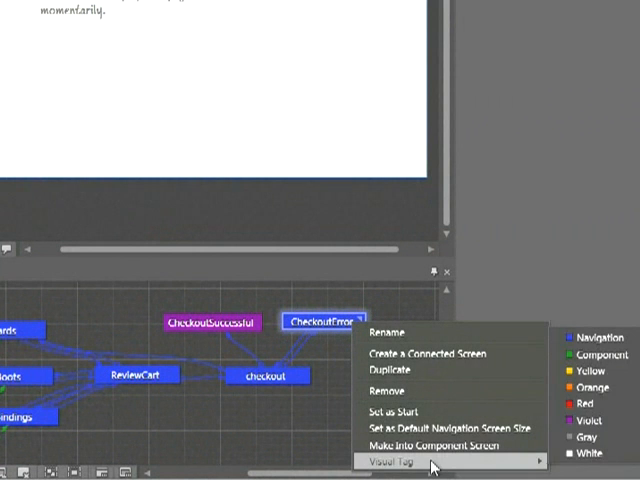
mouse_move(584, 404)
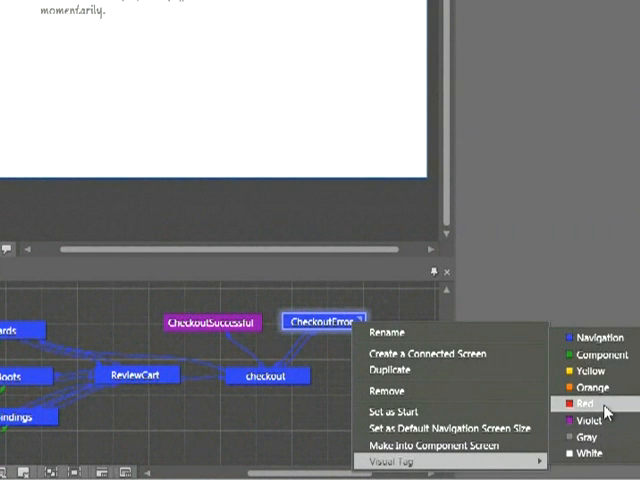
click(584, 404)
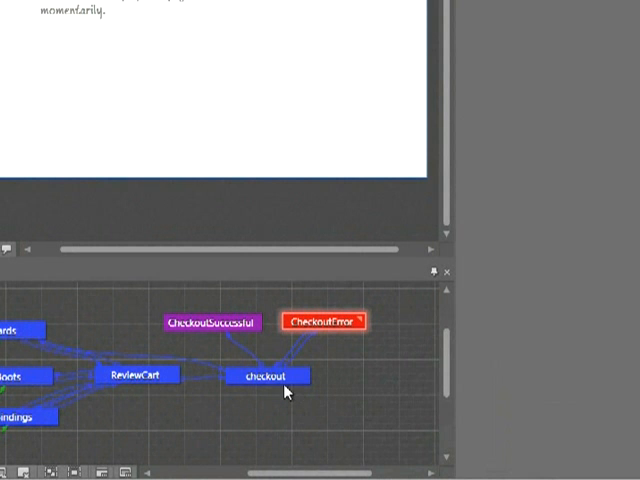
click(268, 376)
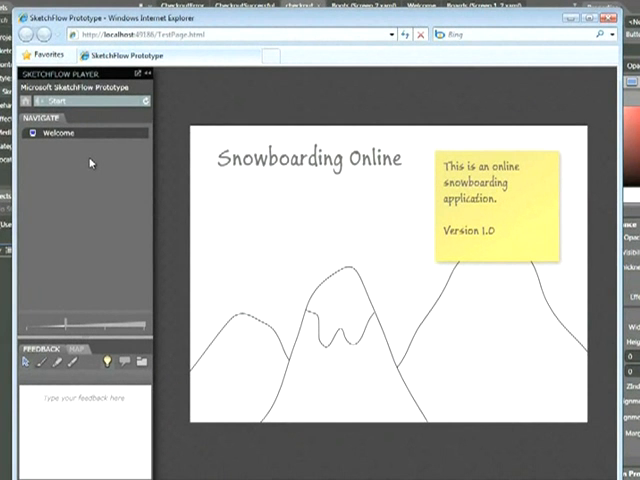
Step the running prototype through Welcome and Boards to the ReviewCart page
click(60, 132)
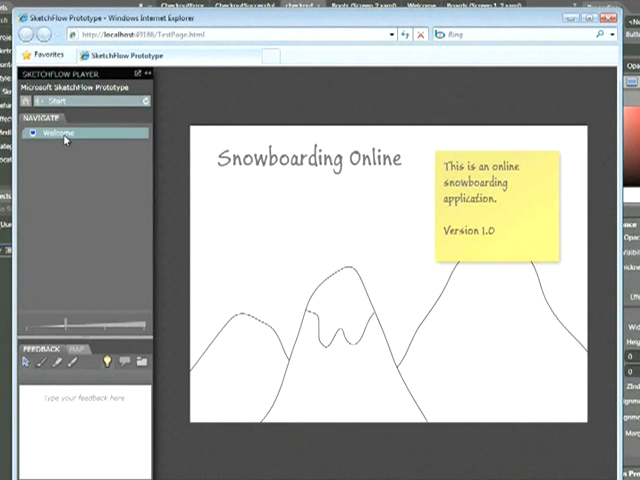
click(60, 132)
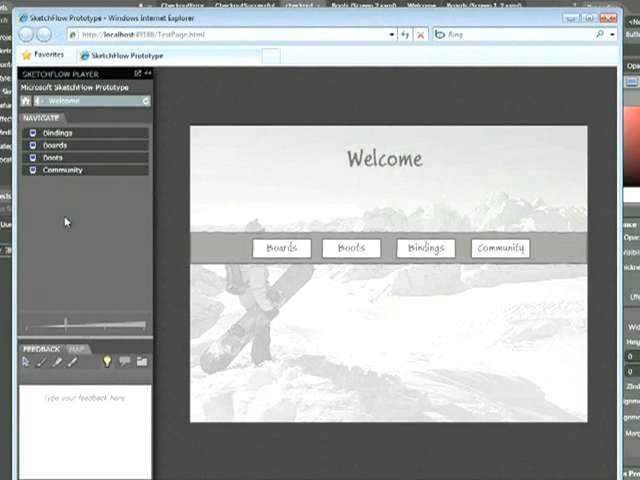
click(280, 248)
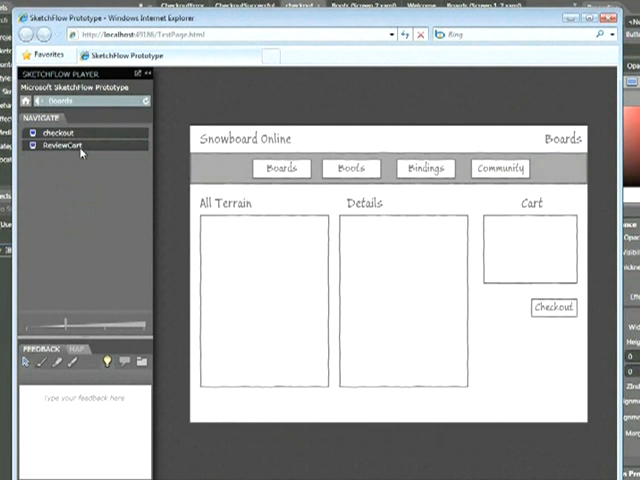
click(552, 308)
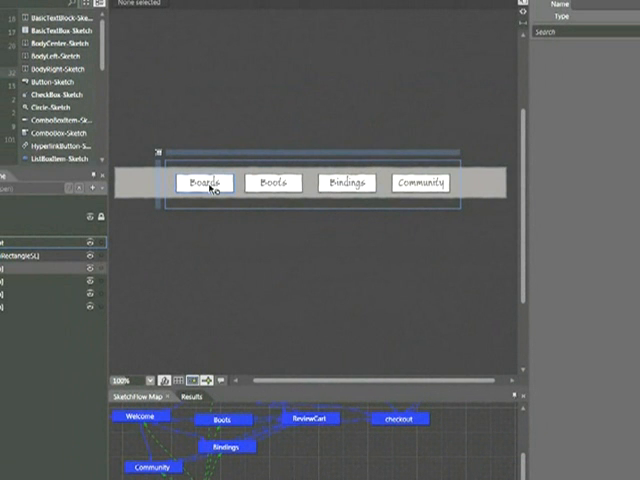
Wire a shared navigation bar button to navigate to its matching screen
right_click(206, 182)
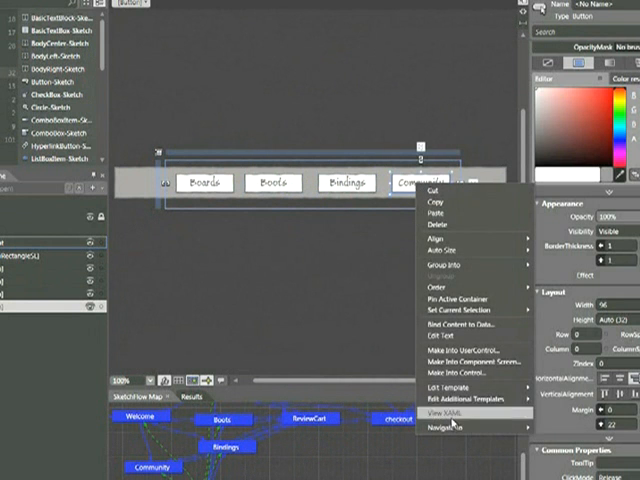
click(452, 428)
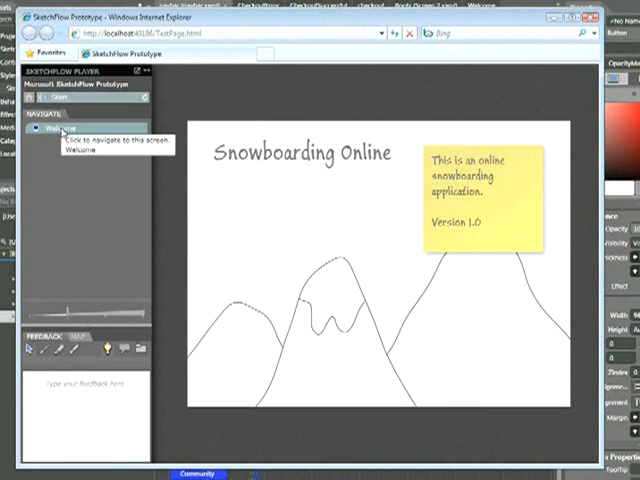
Go through Welcome to Boards, then switch to Bindings and back to Boards via the nav bar
click(62, 128)
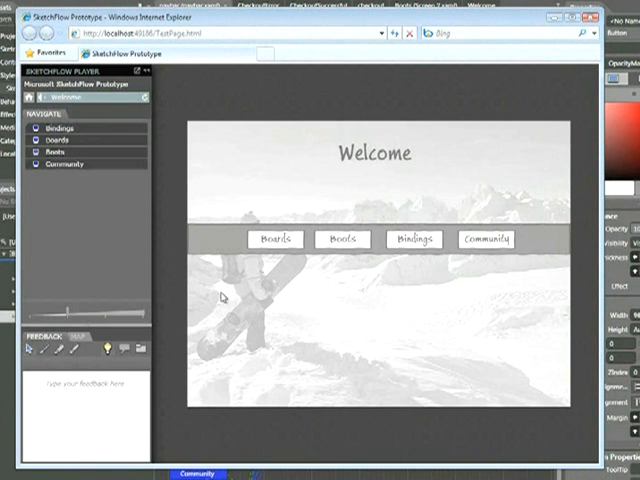
click(272, 240)
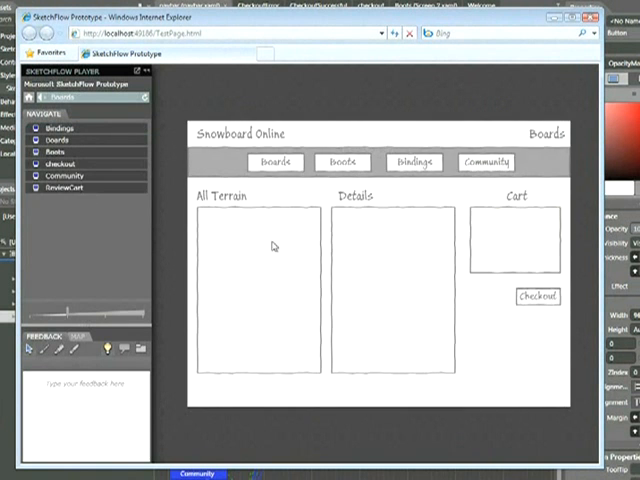
click(340, 162)
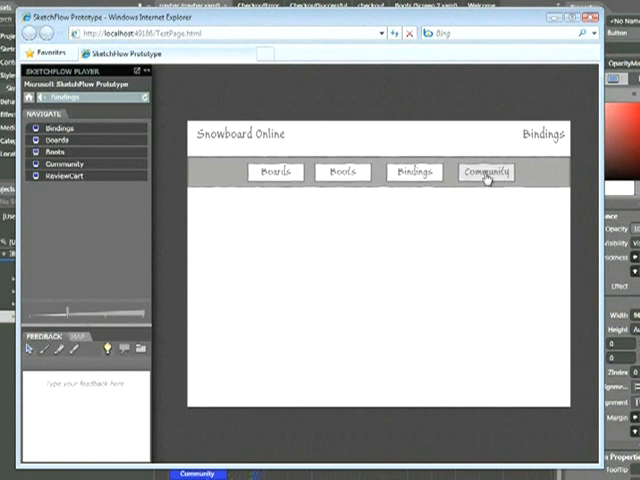
click(274, 172)
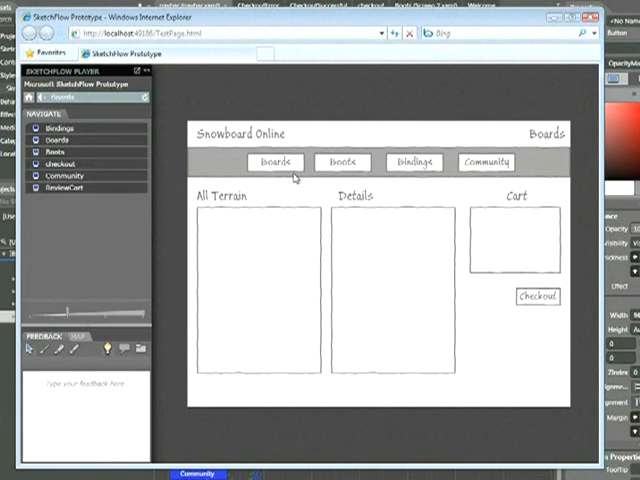